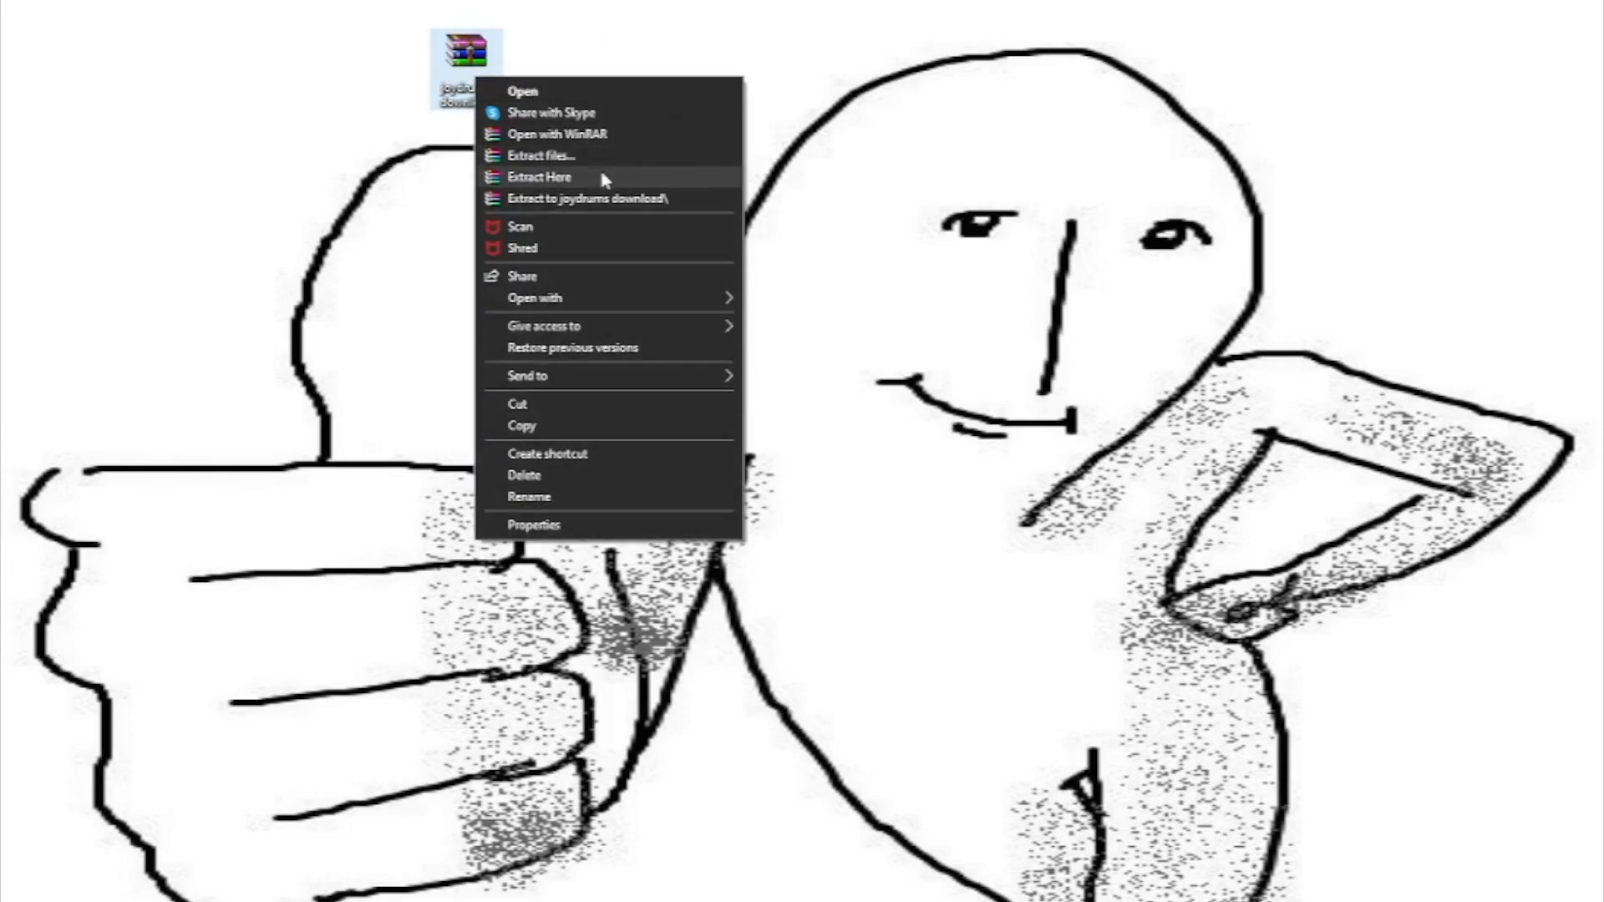
- Extract the joydrums download archive directly onto the desktop
left_click(539, 176)
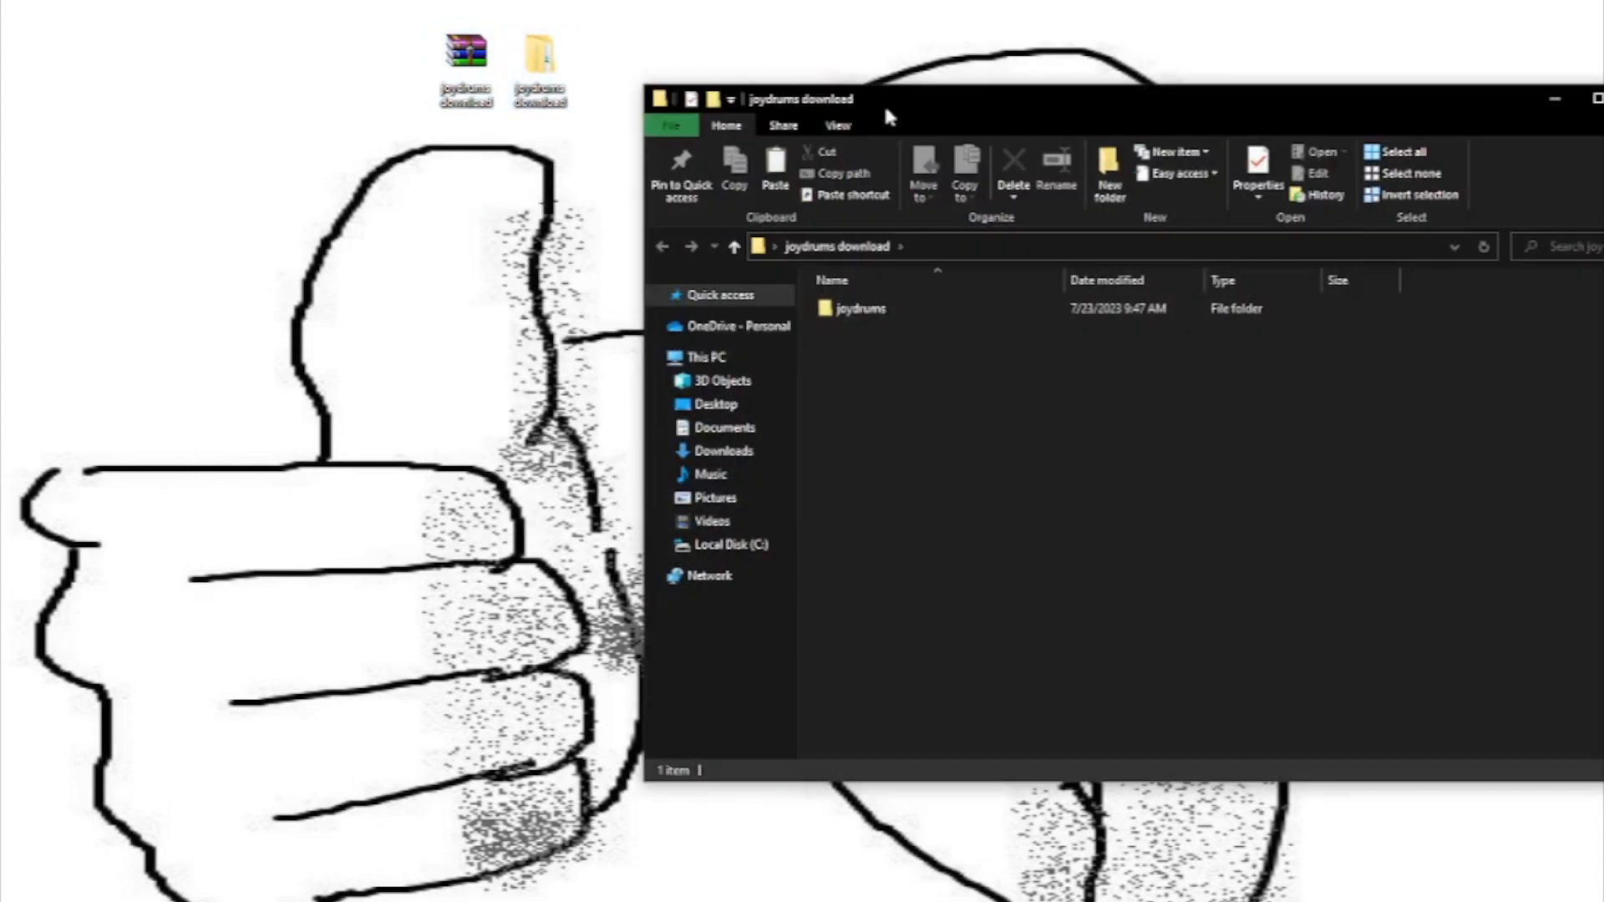
- Drag joydrums-1.3 from the extracted joydrums folder onto the desktop
double_click(861, 308)
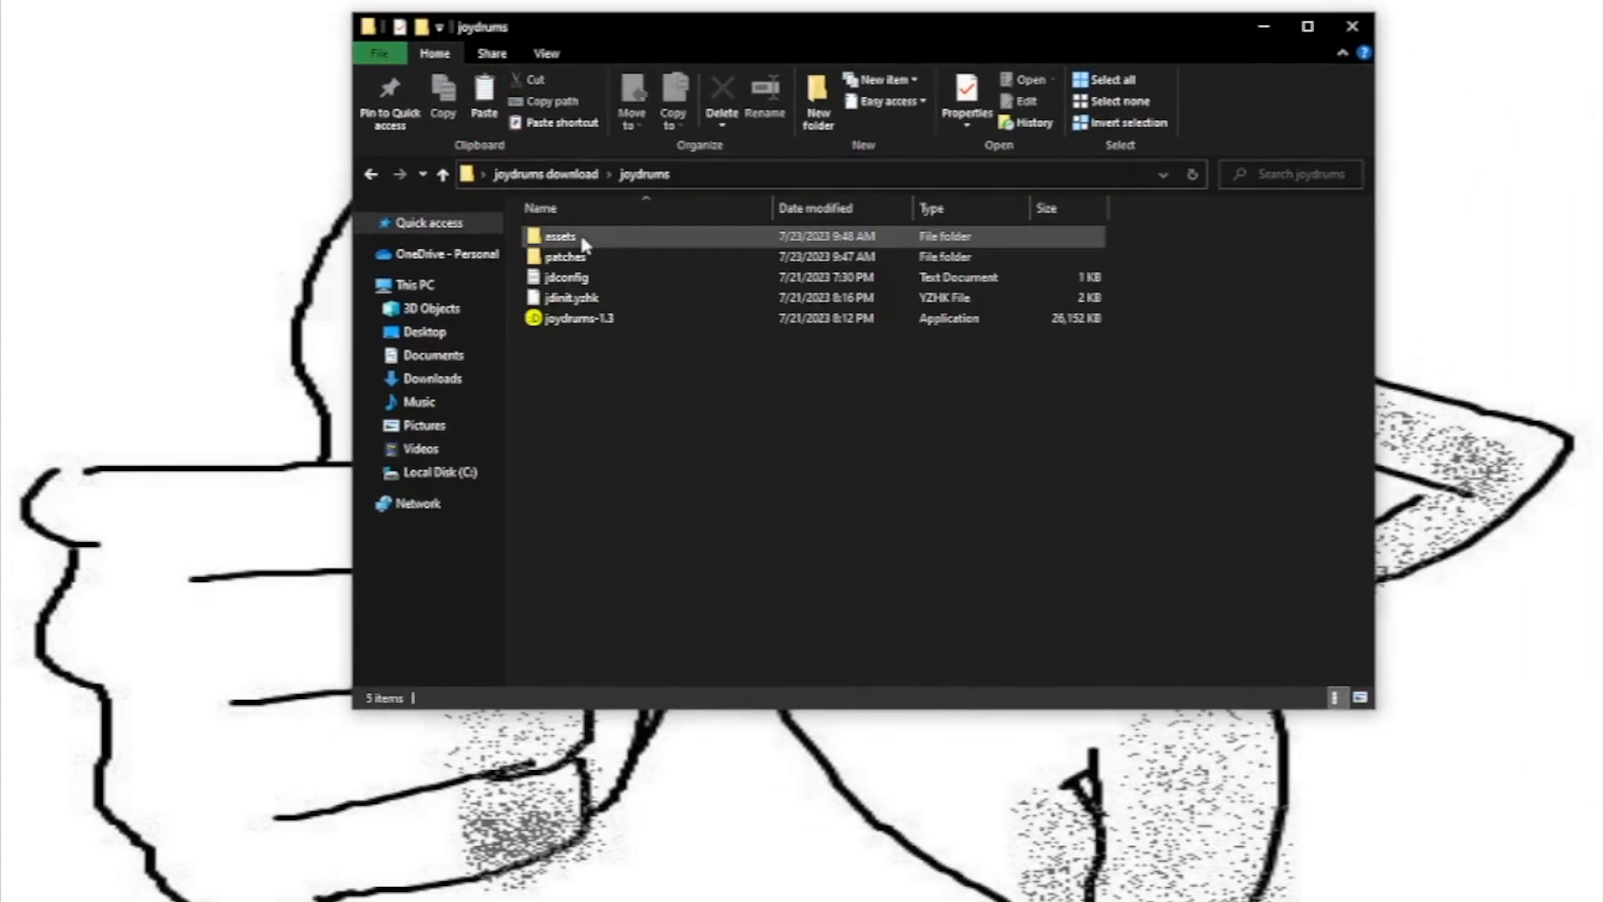
left_click(578, 319)
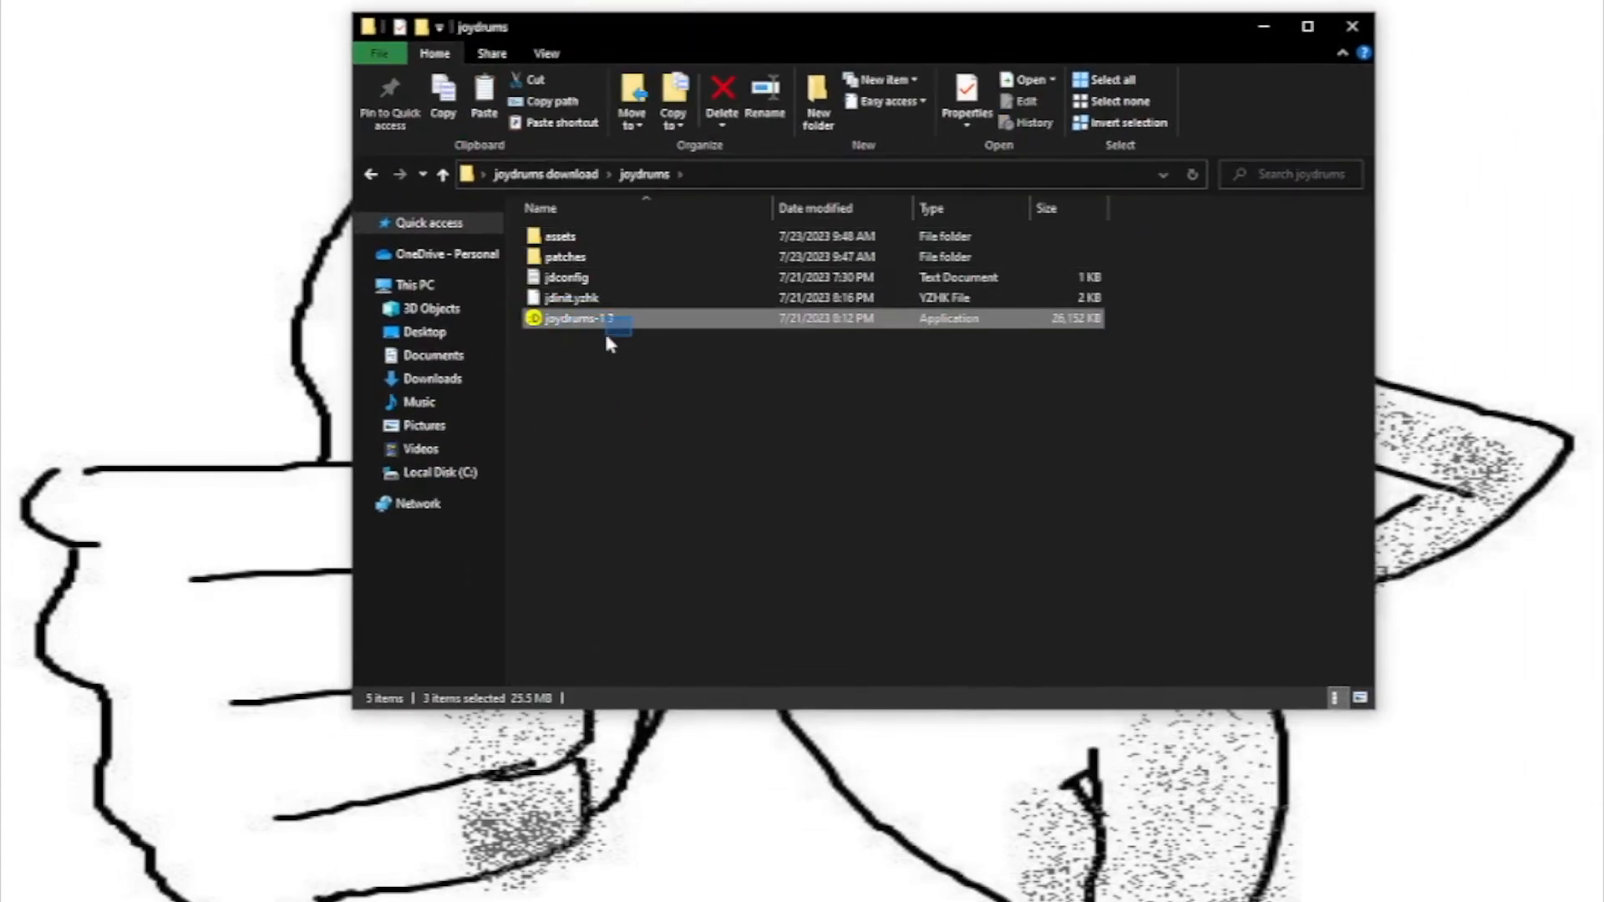
left_click_drag(578, 318, 242, 164)
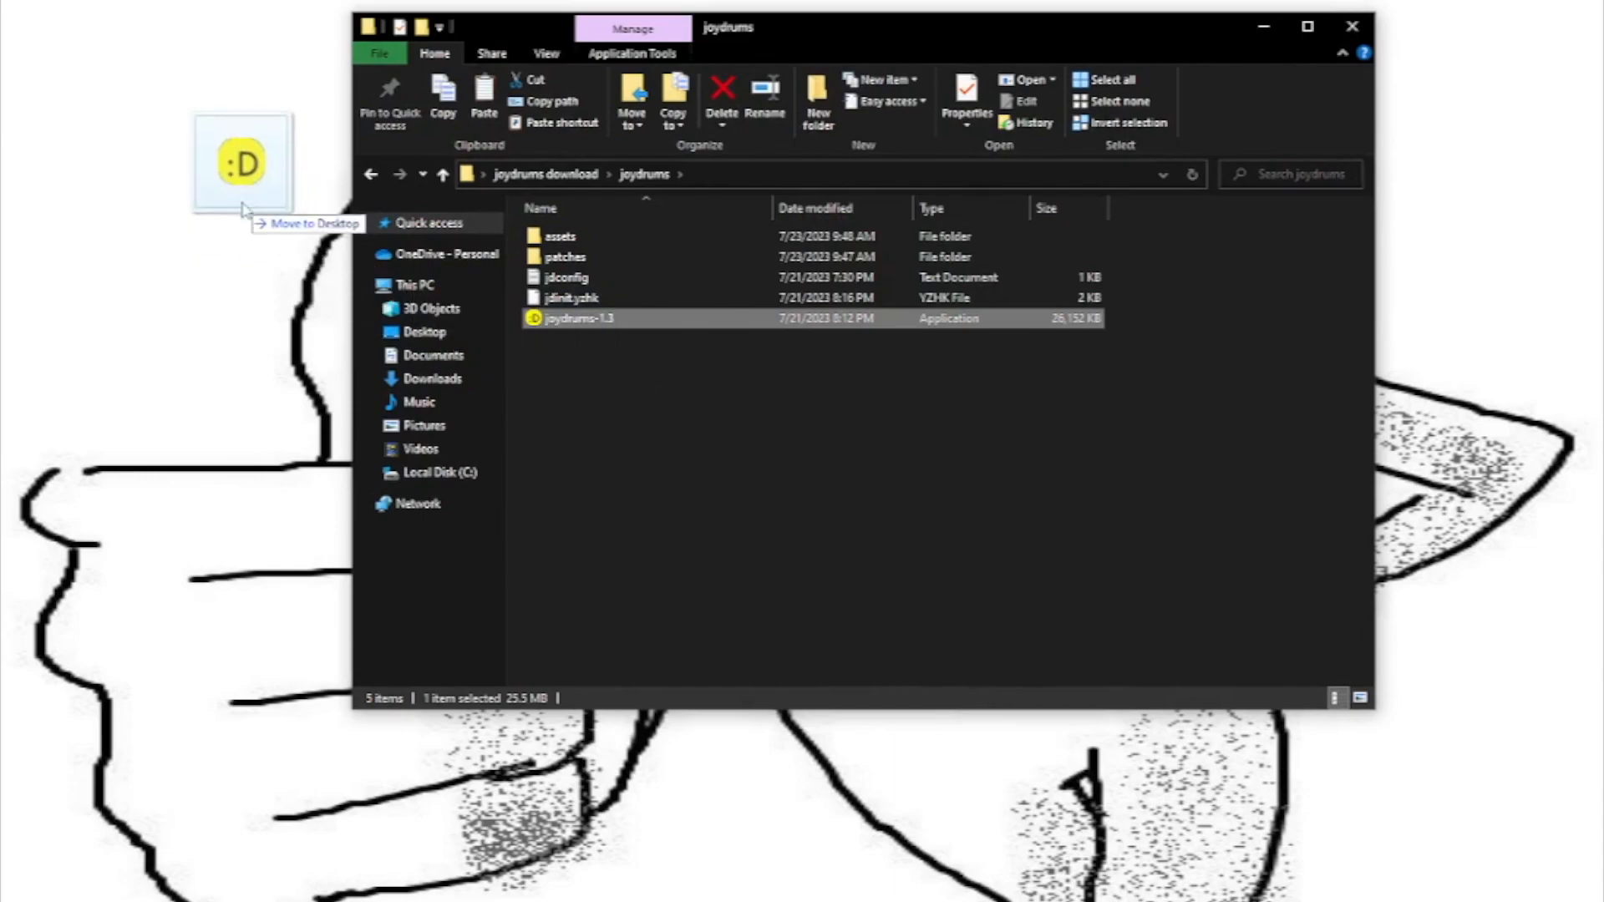
left_click_drag(579, 318, 317, 164)
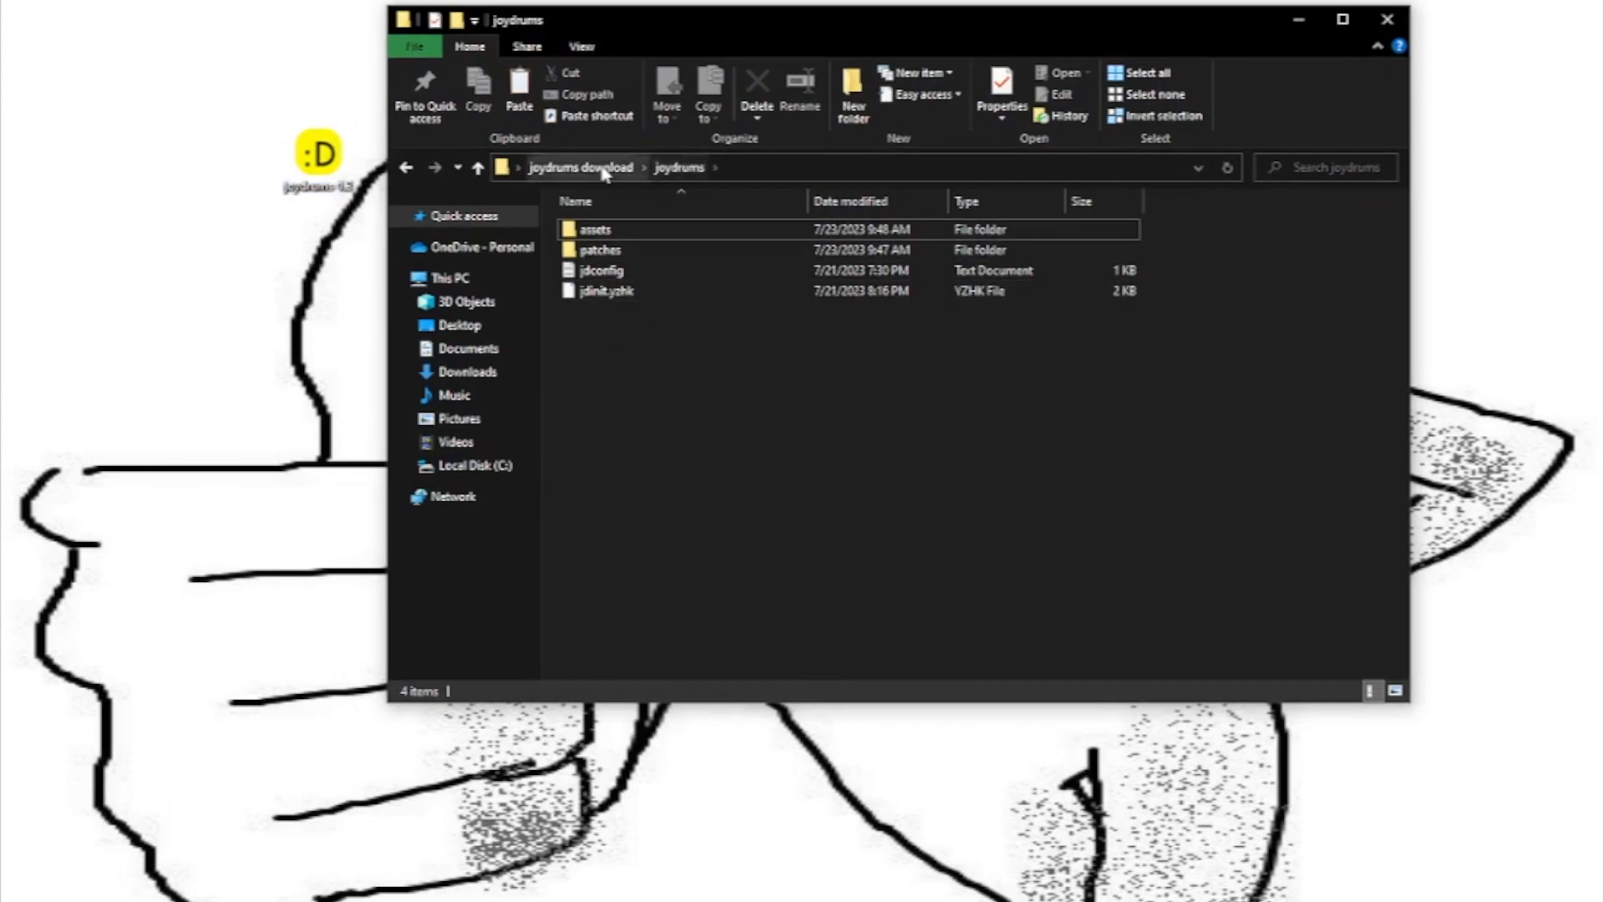
- Return to joydrums download and open a second window at This PC
left_click(580, 167)
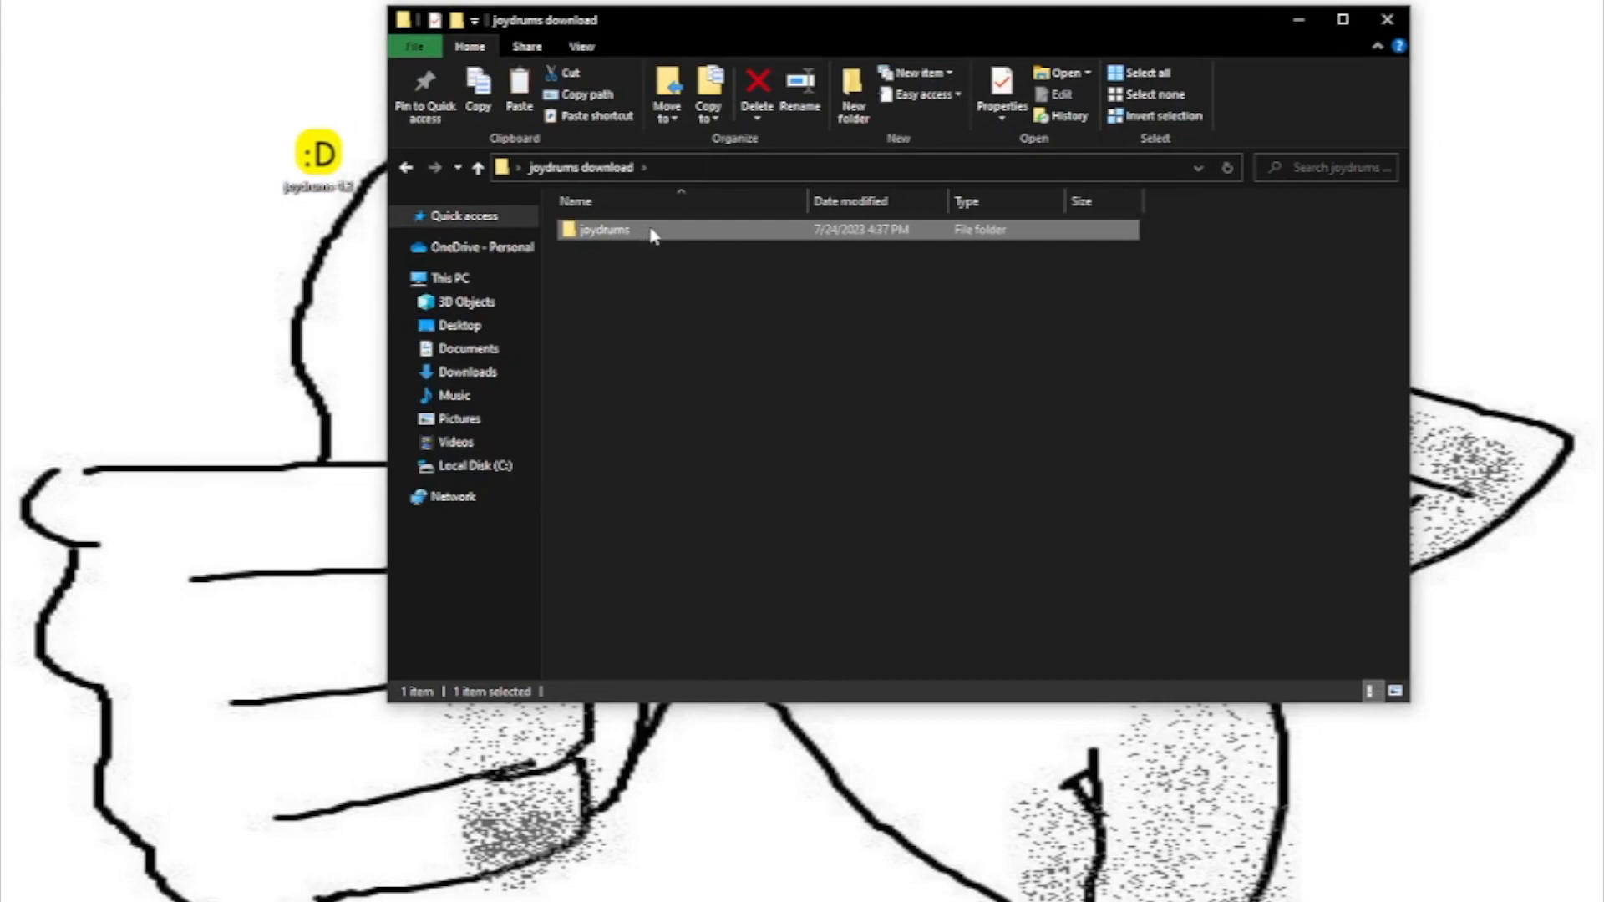
left_click(674, 266)
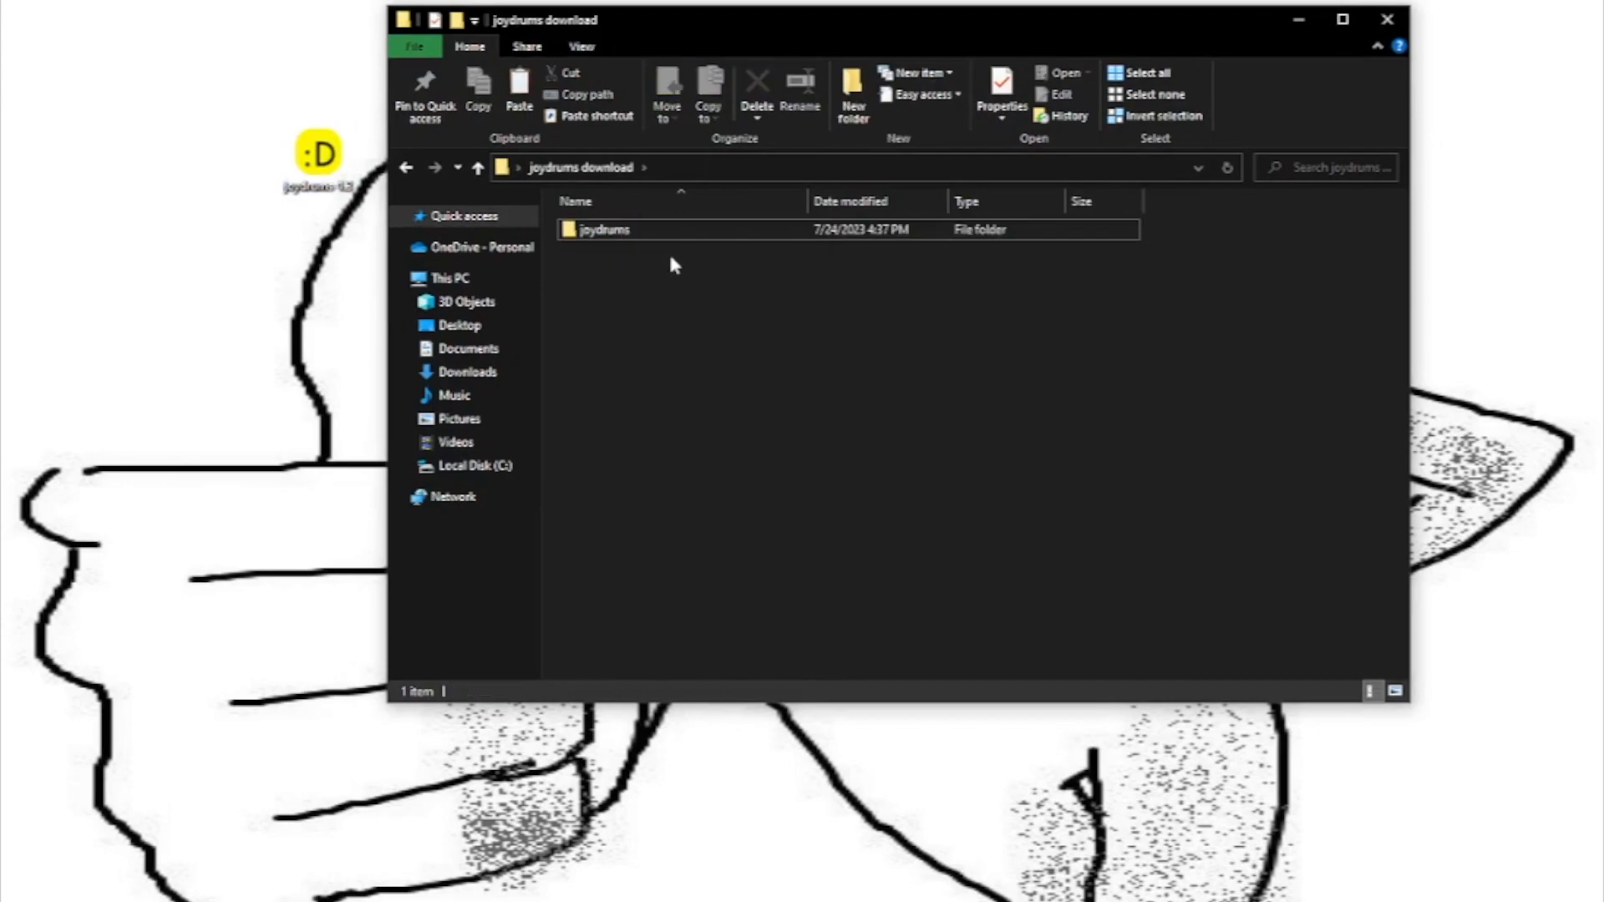
left_click(413, 46)
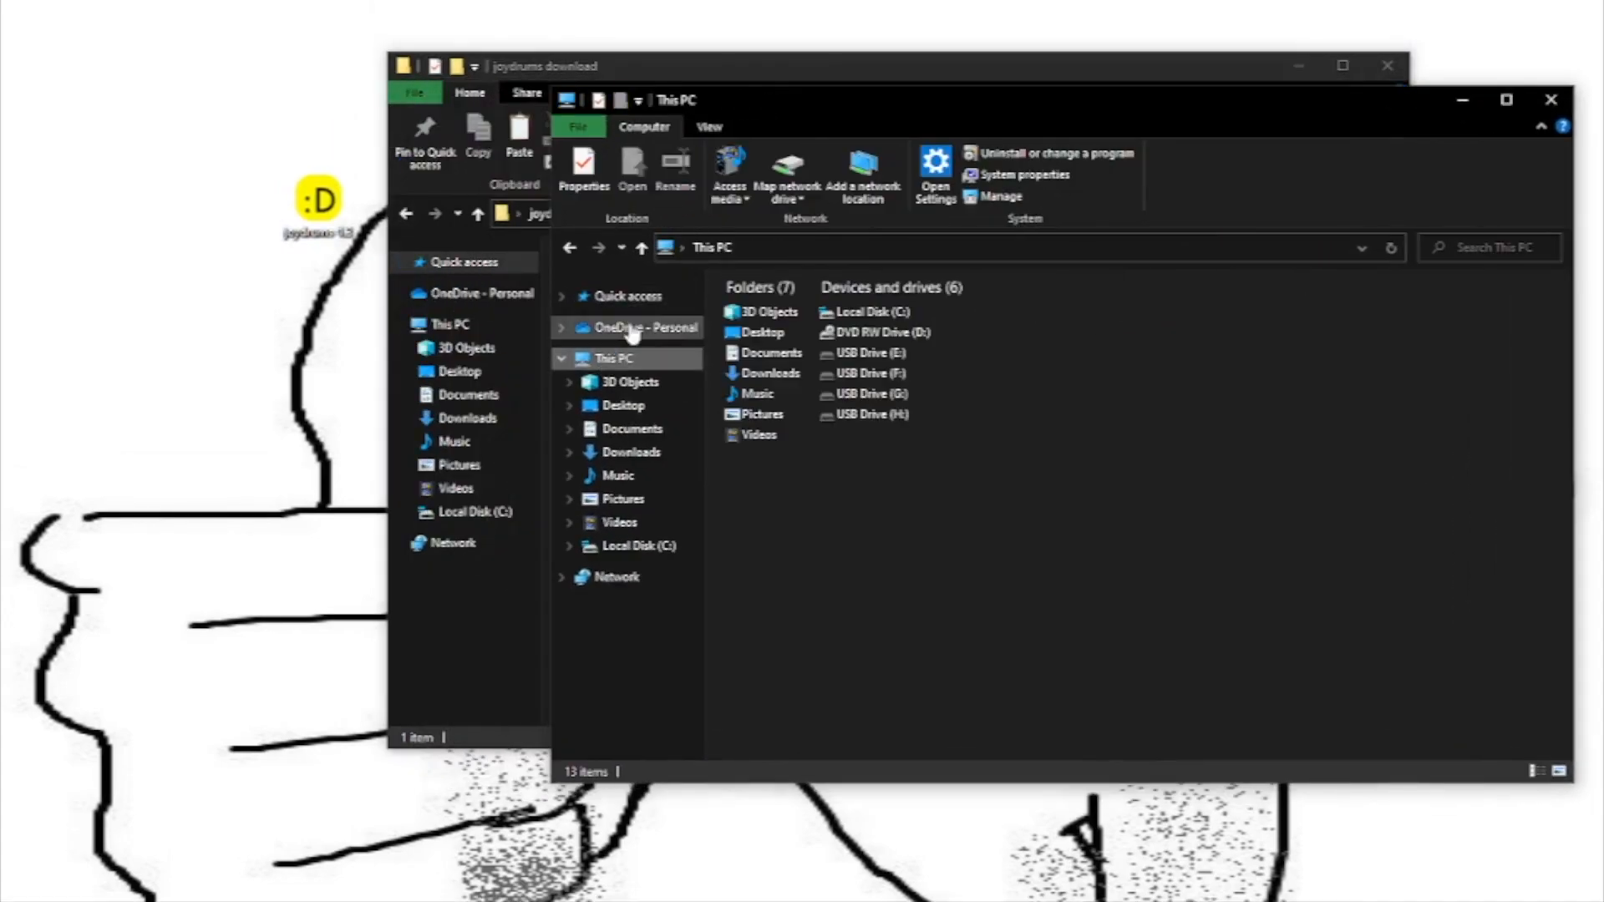
- Open the Music folder from This PC in the second window
left_click(757, 393)
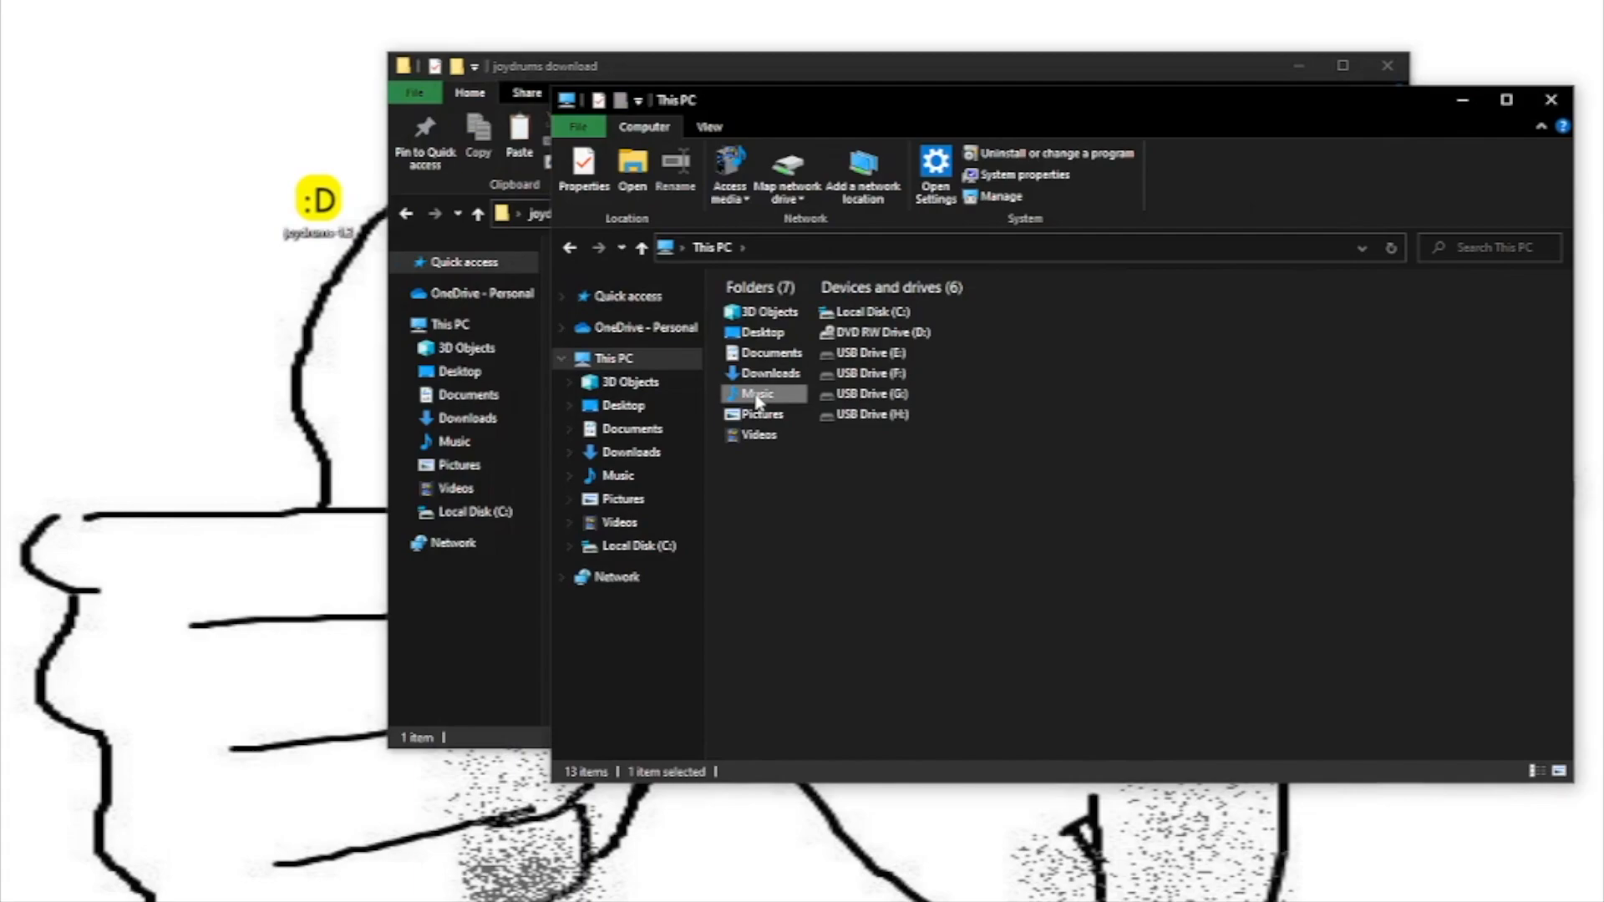
double_click(757, 393)
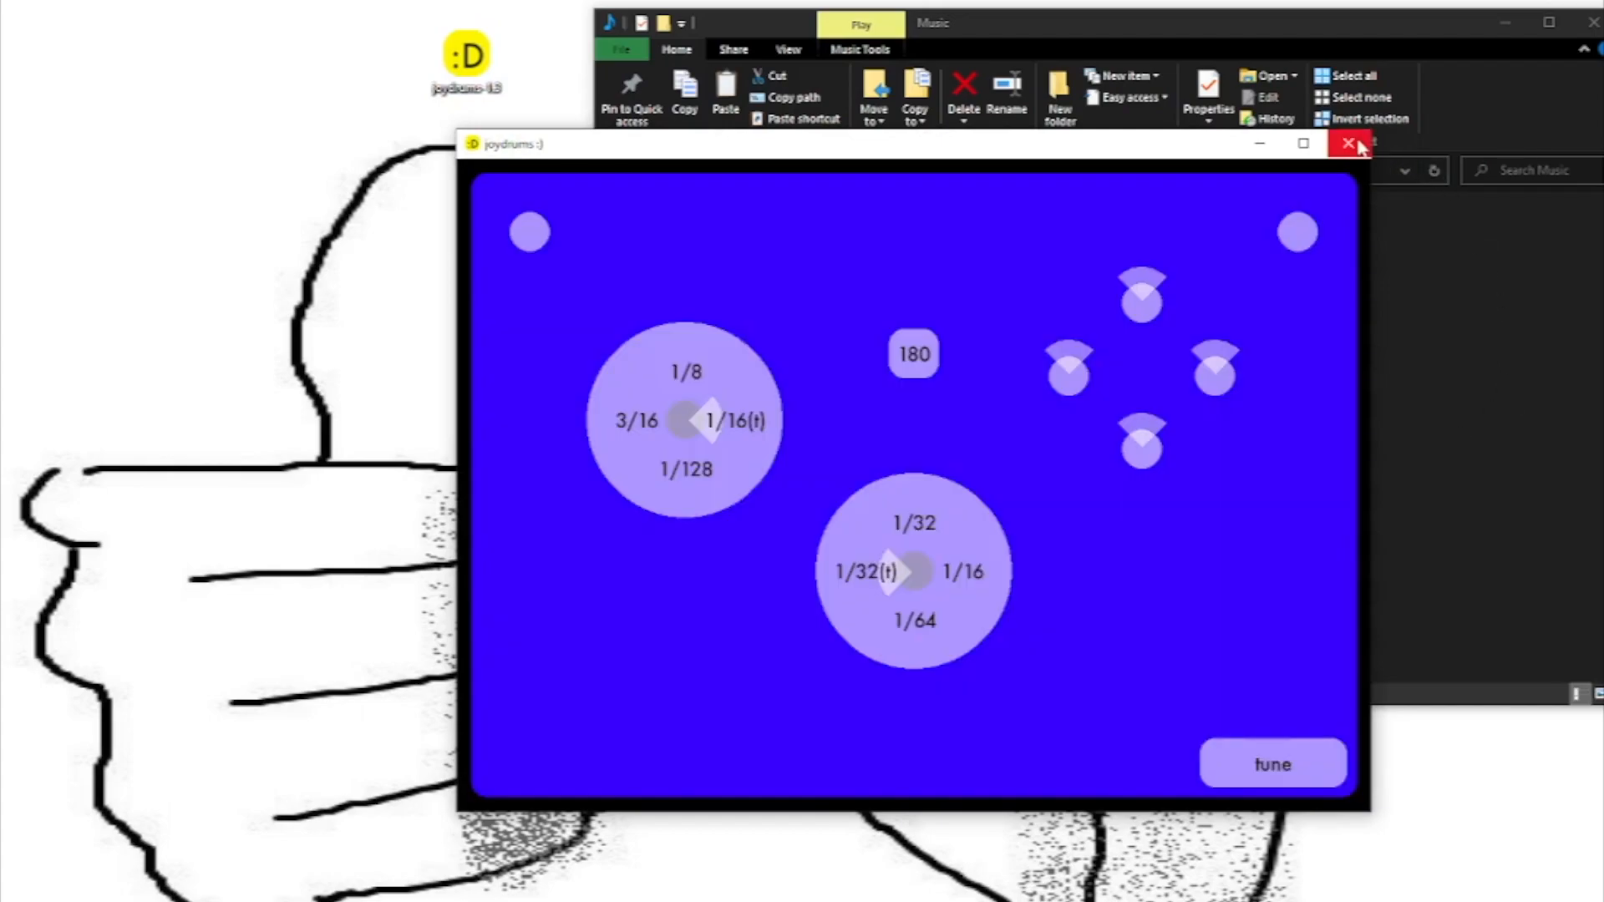
- Close the joydrums app window to return to the Music folder
left_click(1349, 142)
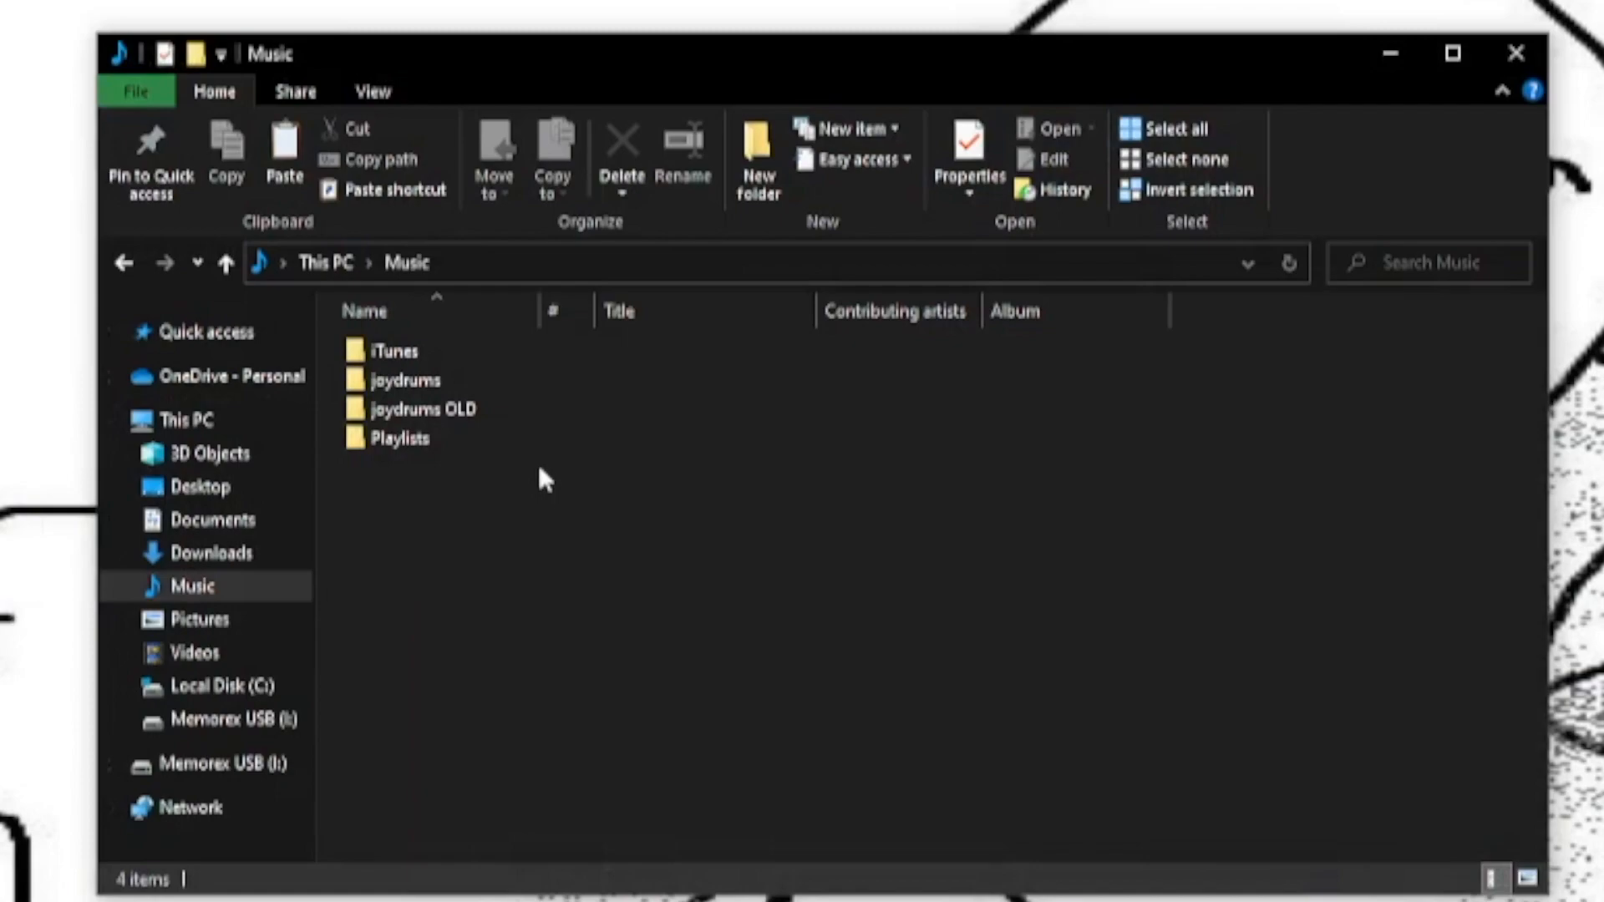
- Open joydrums OLD in Music, then its patches subfolder
left_click(421, 408)
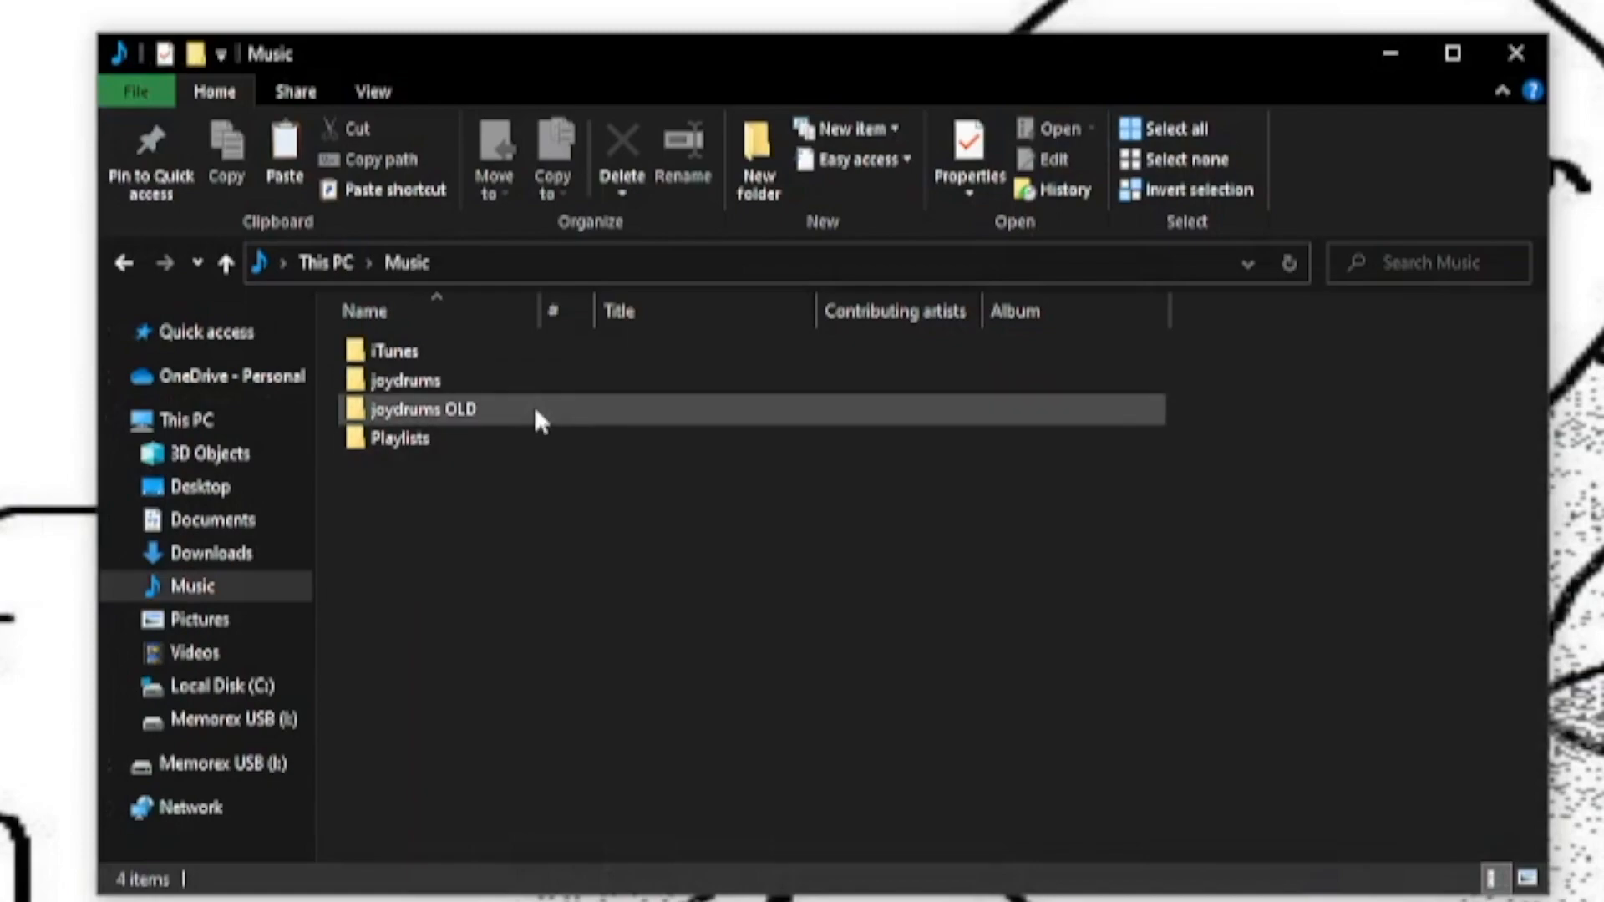
double_click(421, 408)
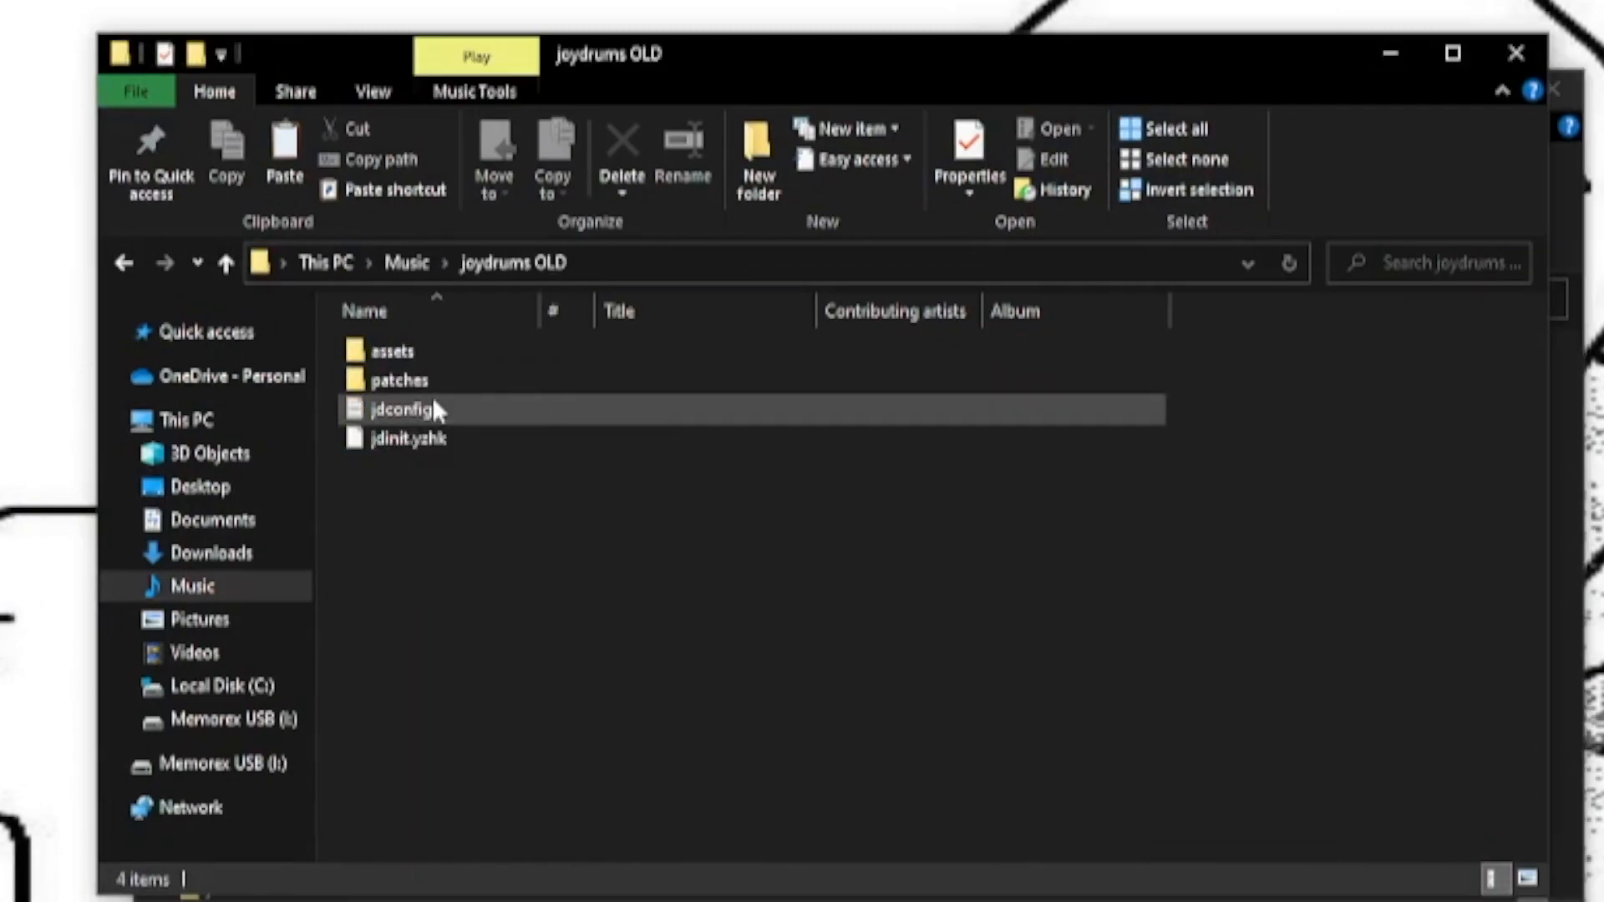
double_click(399, 379)
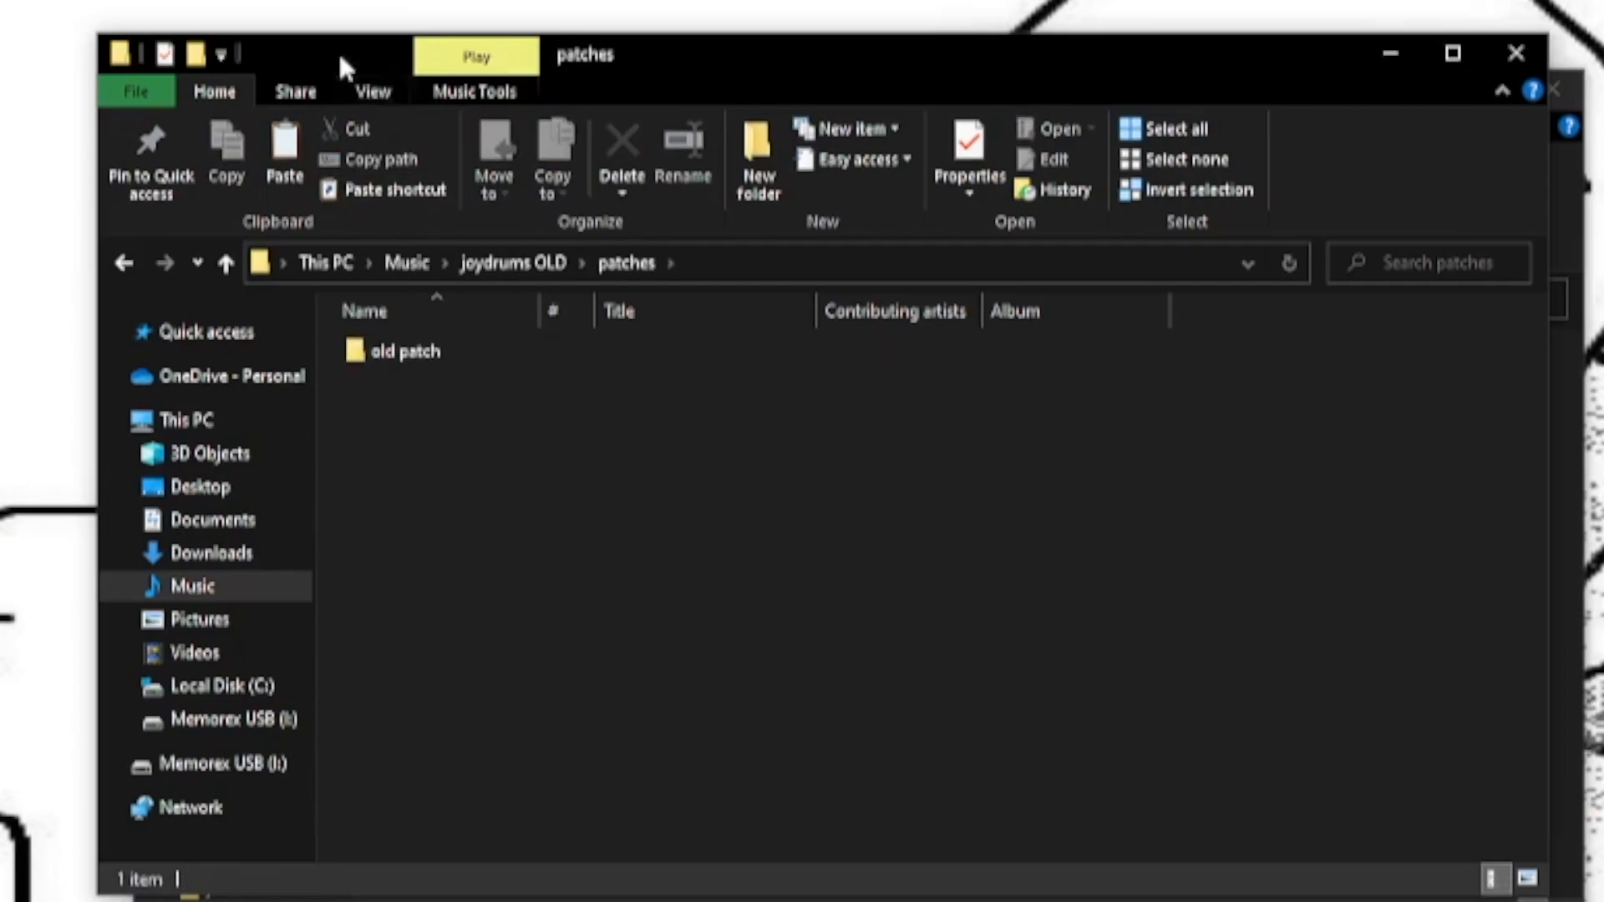